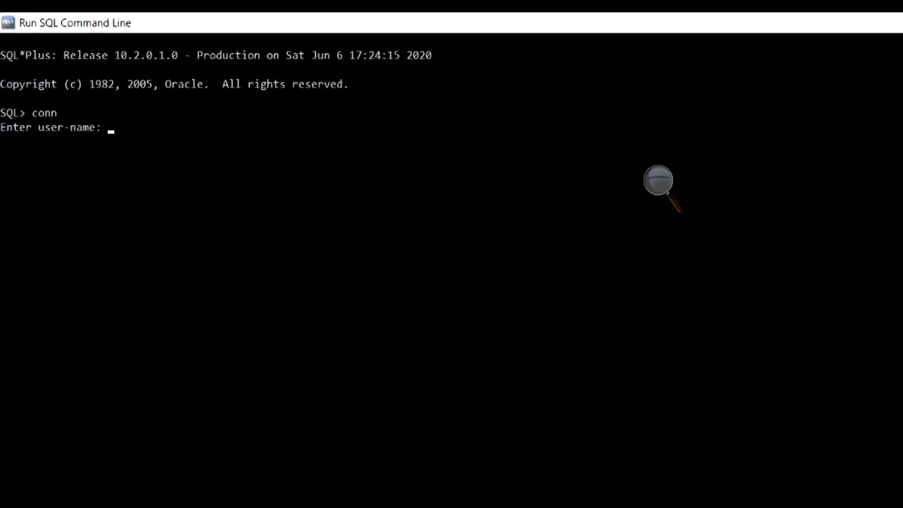
Connect as system and run select * from employee to list its five rows
text(system)
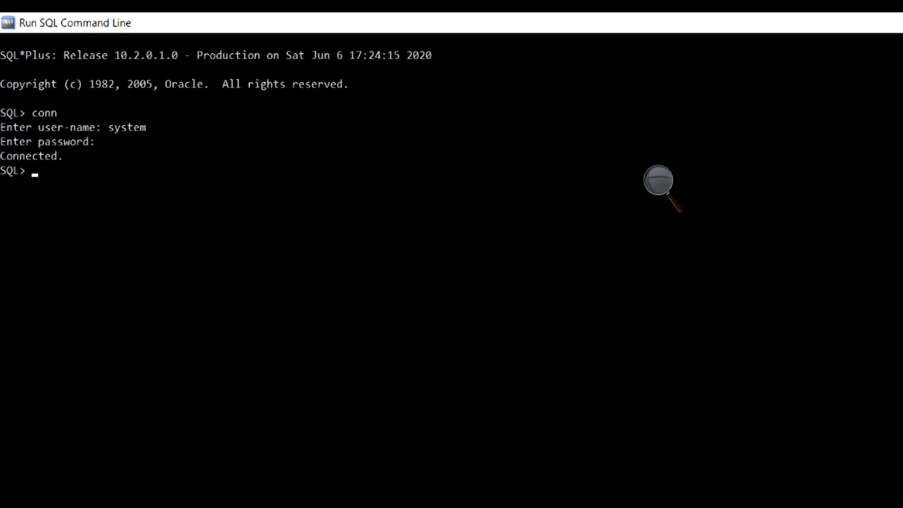
text(sele)
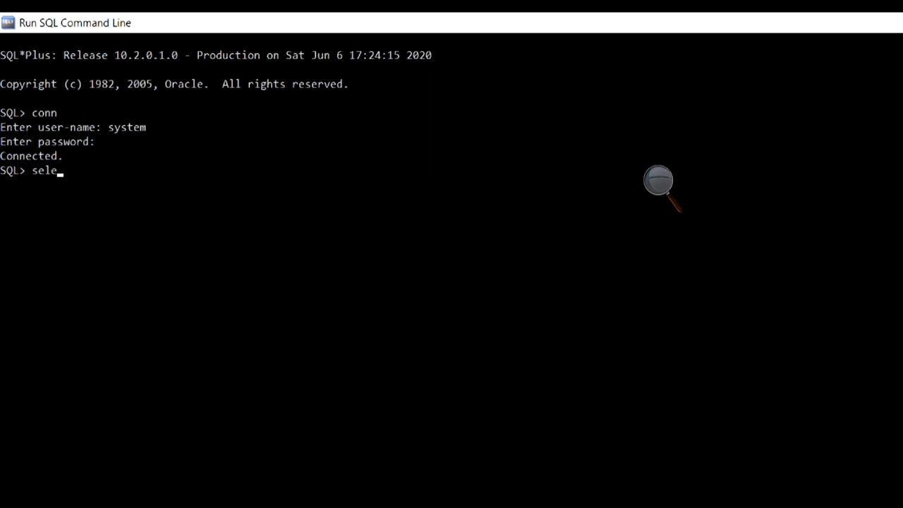
text(ct)
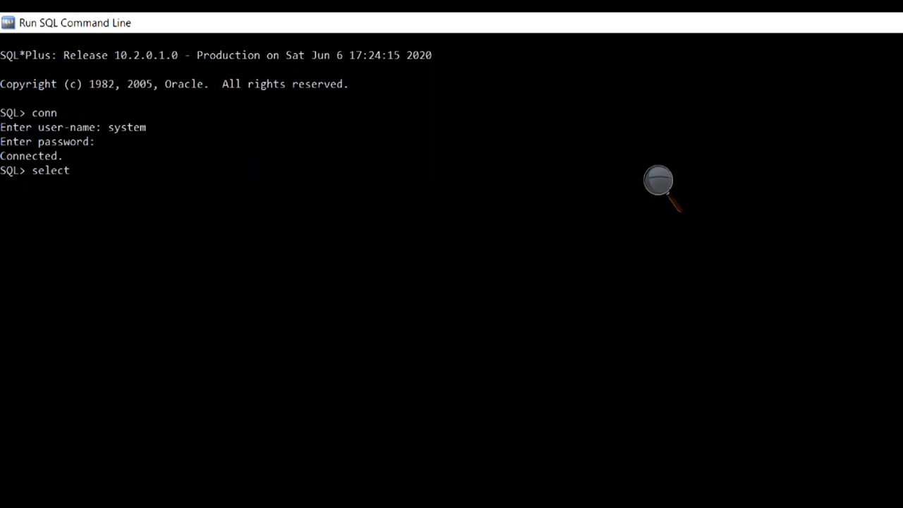
text(* fr)
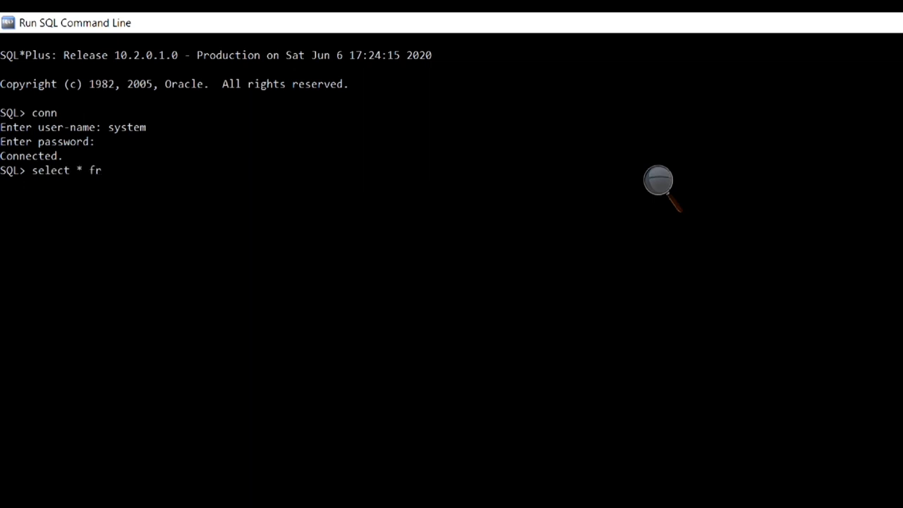
text(om emp)
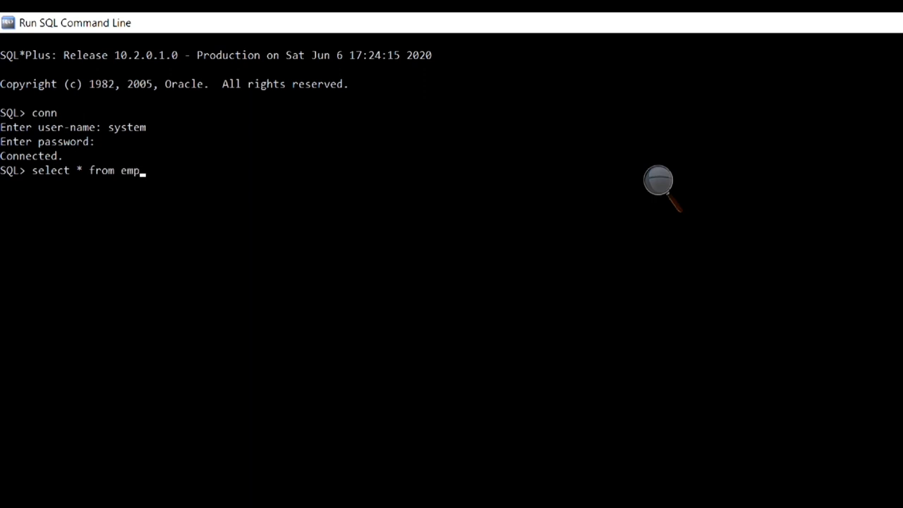
text(loyee;)
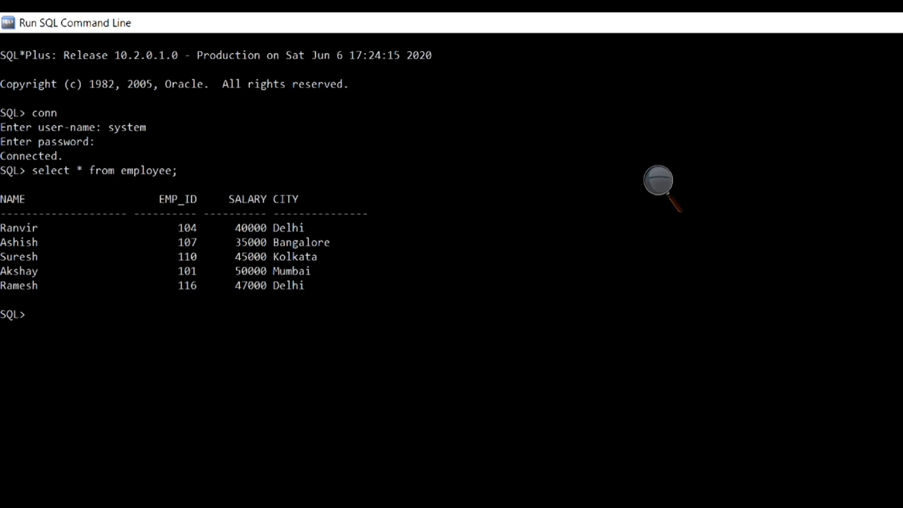
text(ed)
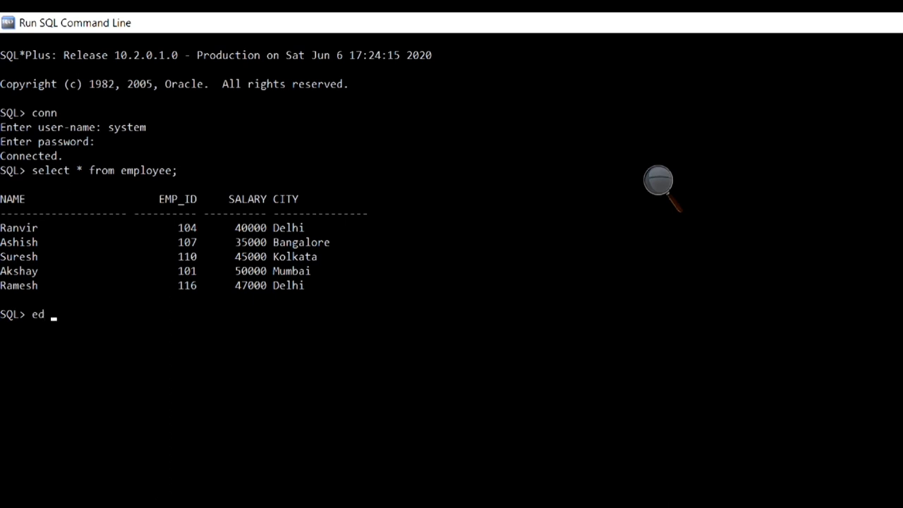
Open the script file d:\PL\for_cursor.sql in Notepad with the ed command
text(d:)
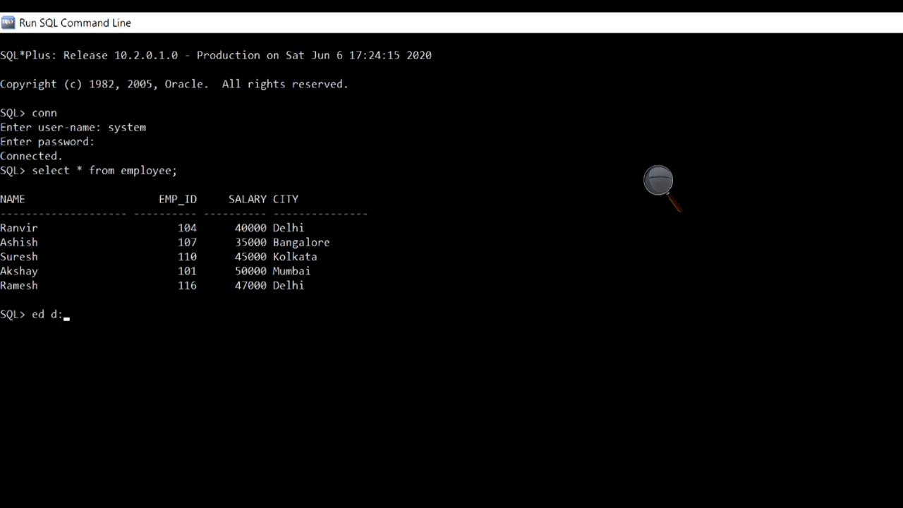
text(\PL)
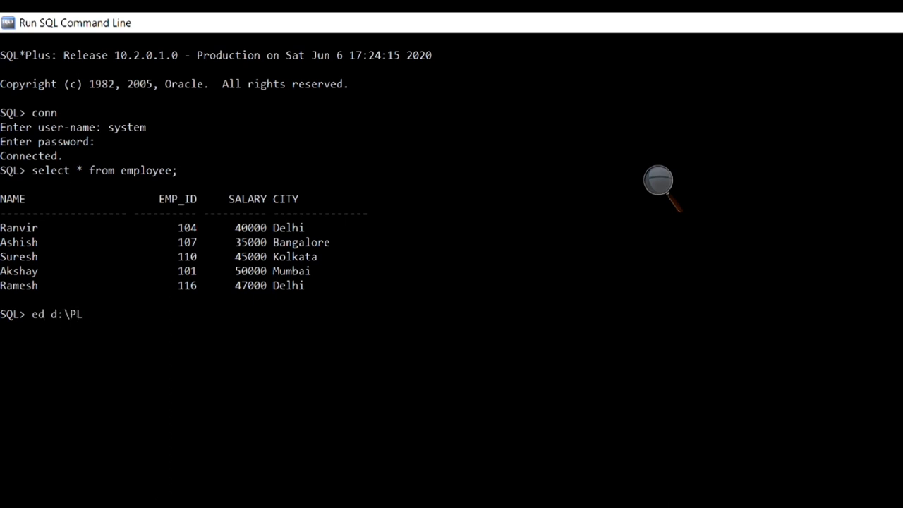
text(\)
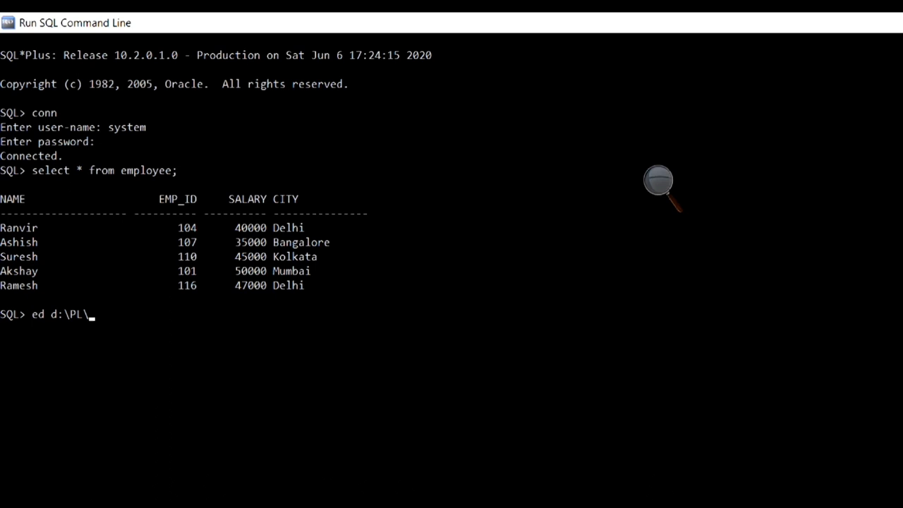
text(for)
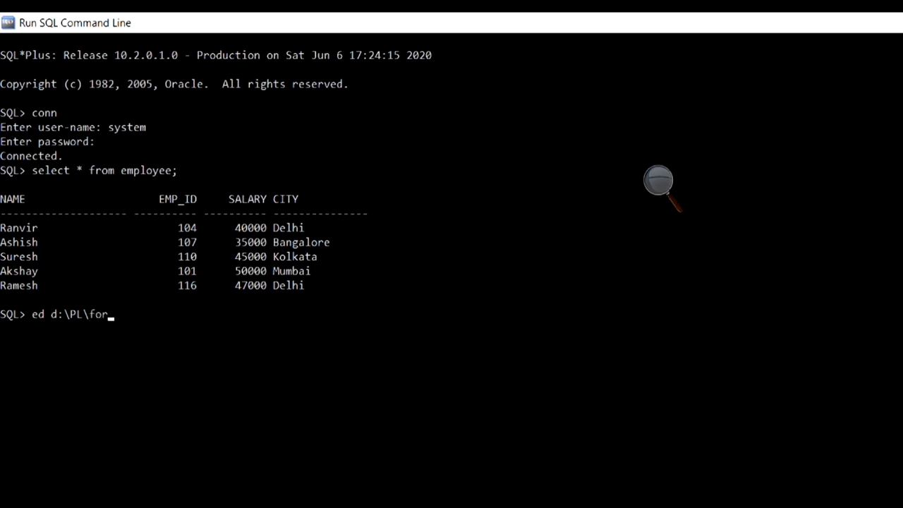
text(c)
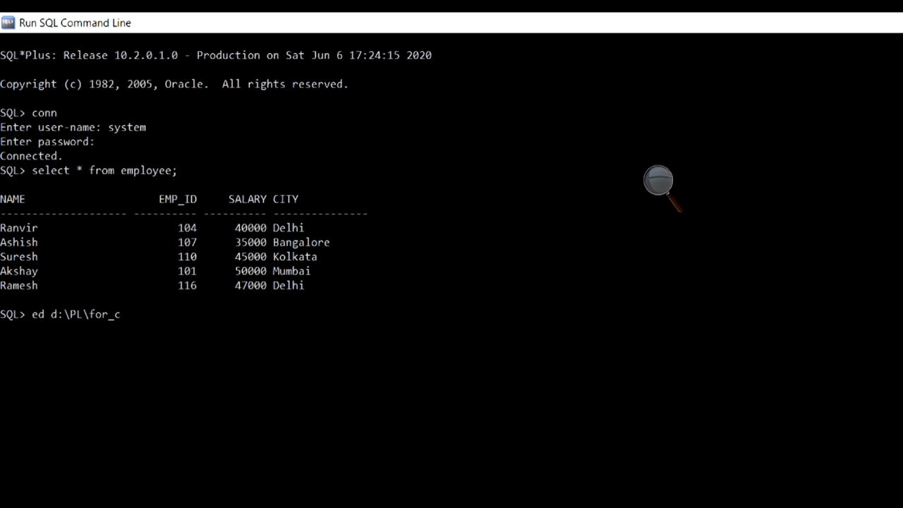
text(ursor)
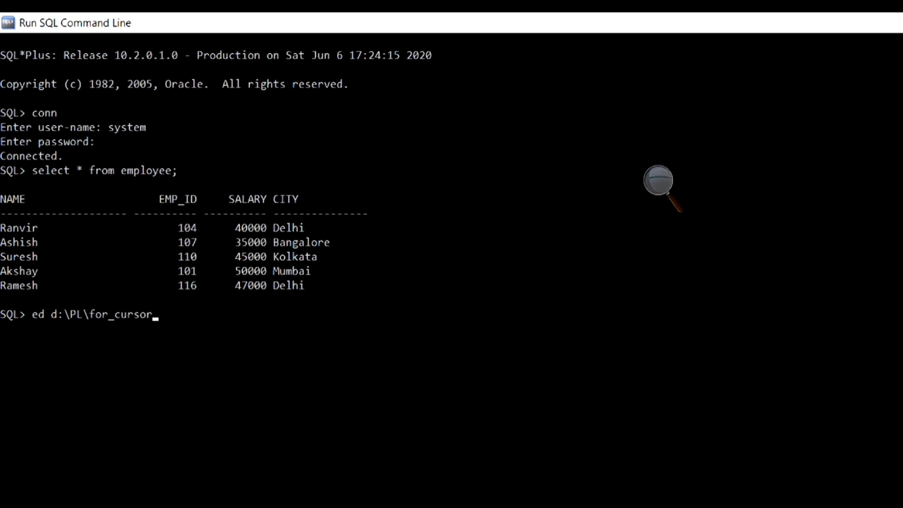
text(.sql)
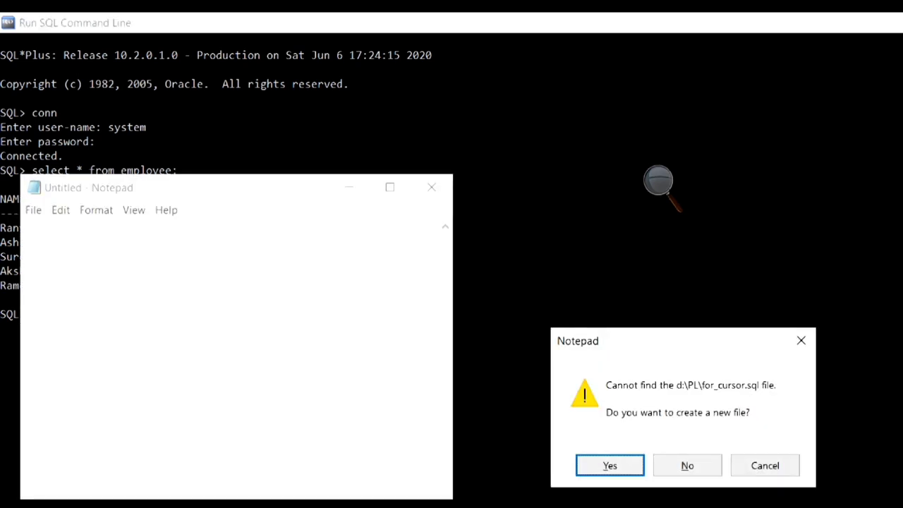
Create the file, enable serveroutput, and declare cursor info selecting name, salary from employee
click(609, 465)
text(set s)
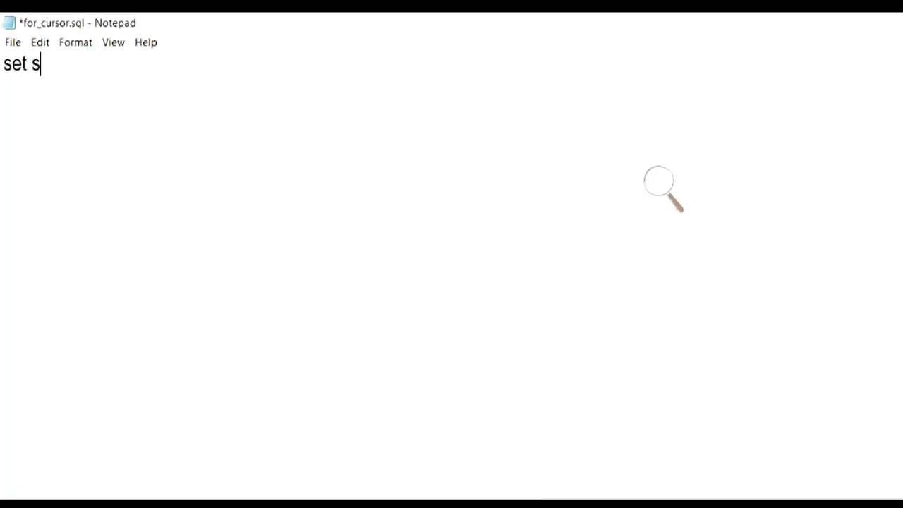
text(erveroutp)
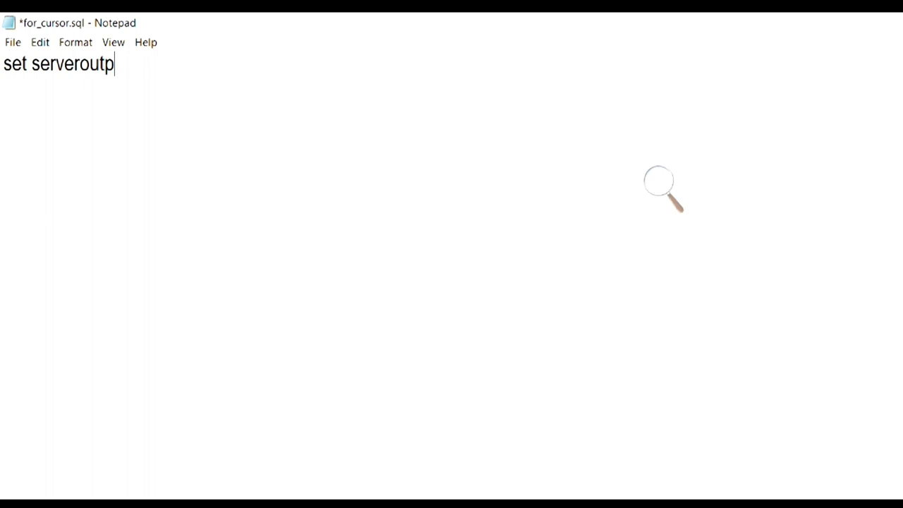
key(enter)
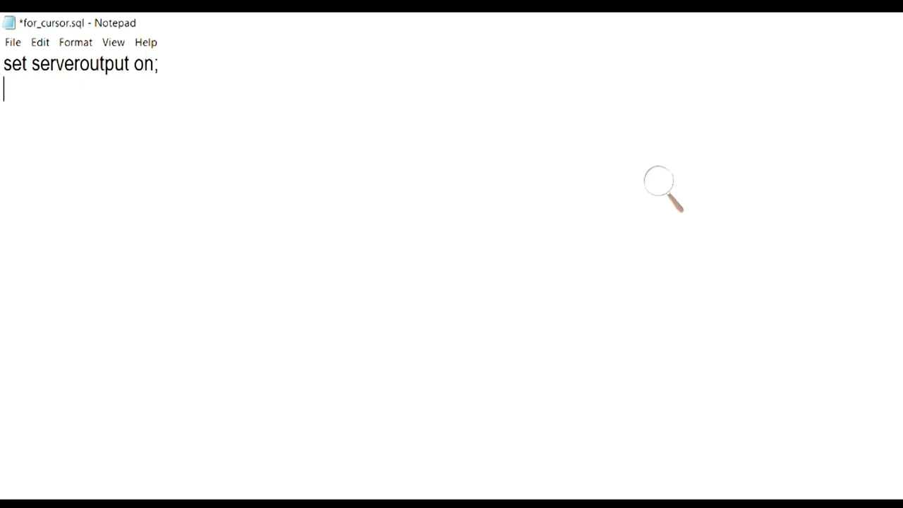
text(Declare)
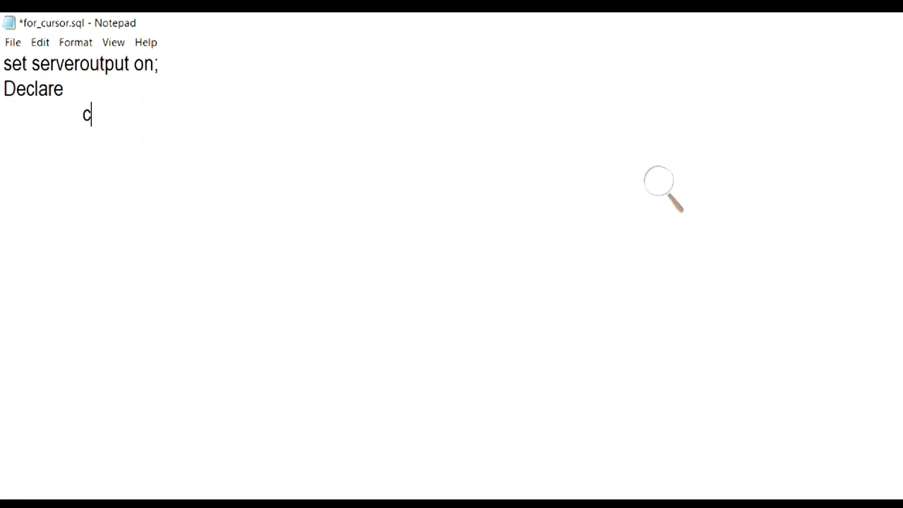
text(ursor)
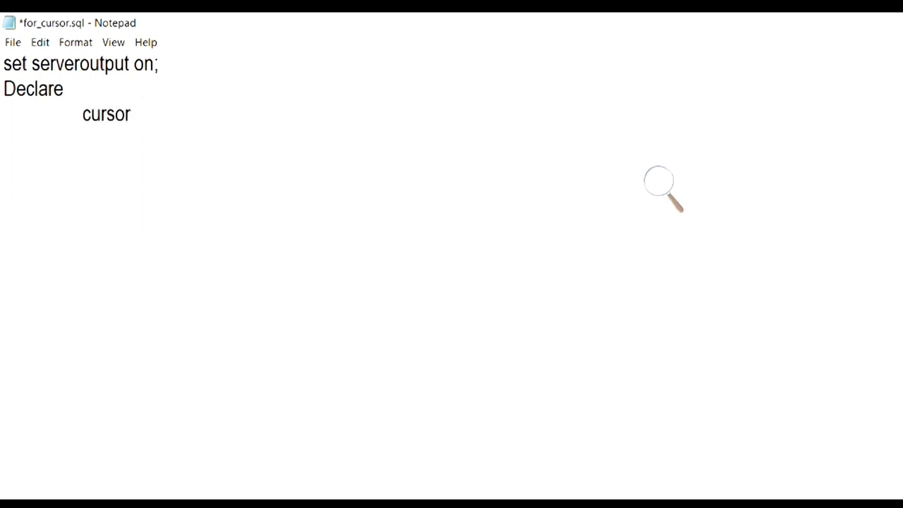
text(info is)
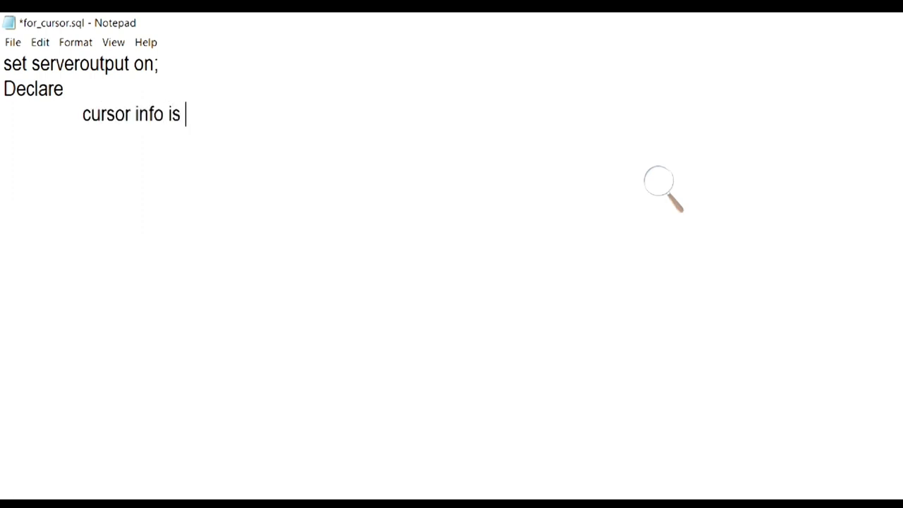
text(select n)
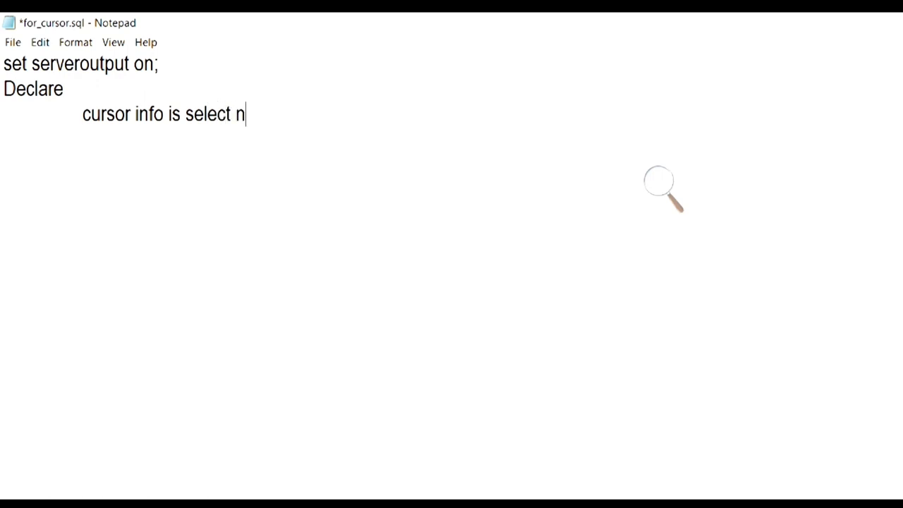
text(ame,sa)
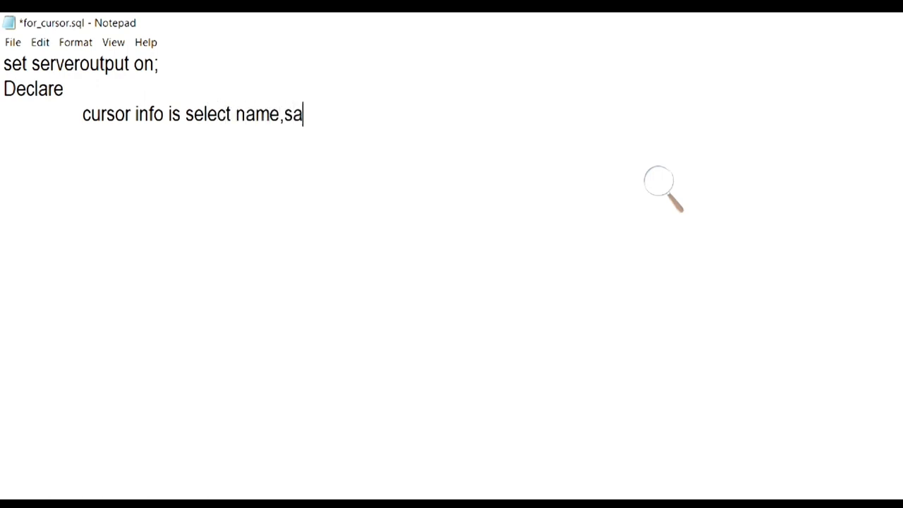
text(lar)
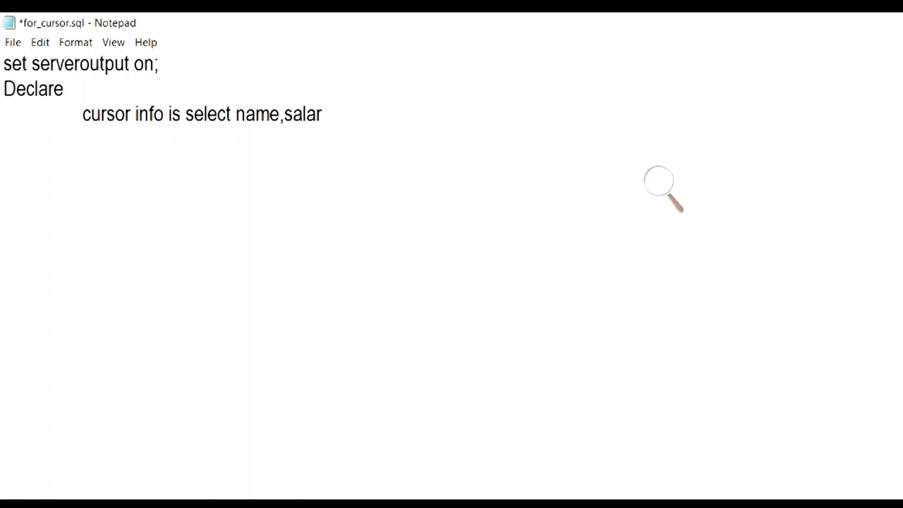
text(y from)
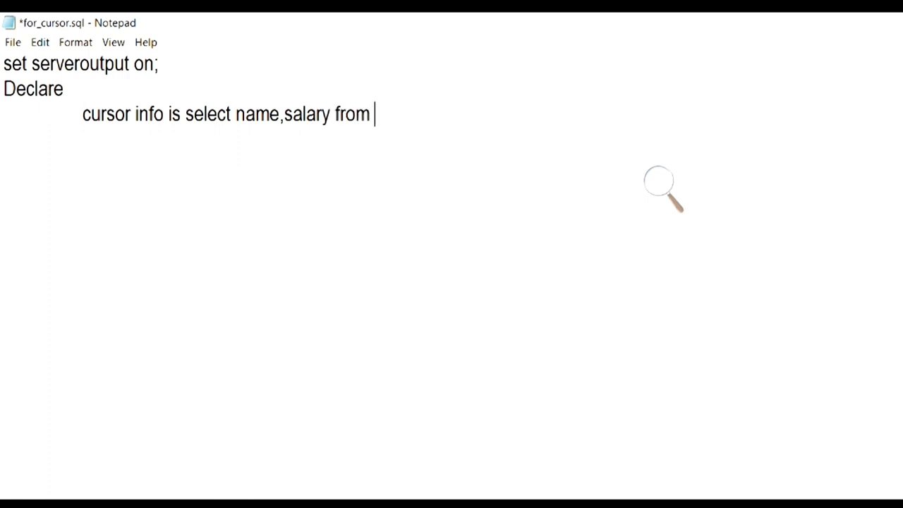
text(employee;)
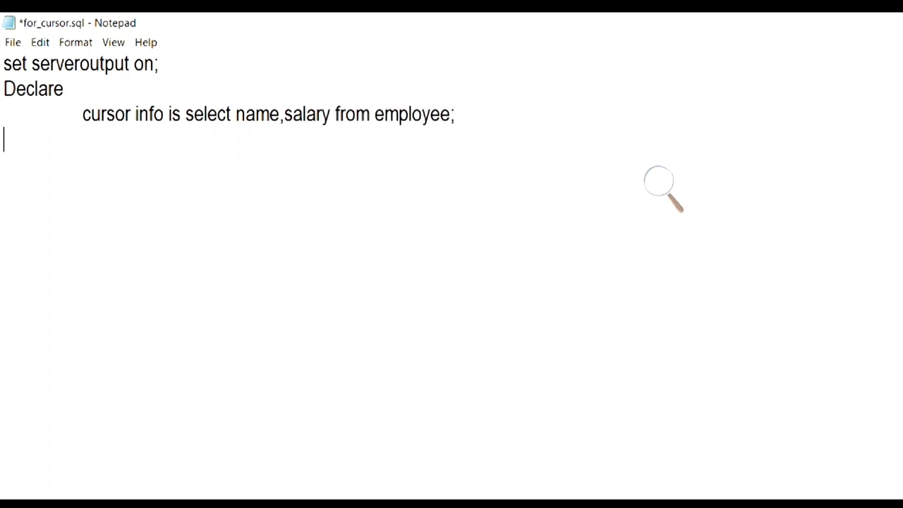
Start the Begin block with a FOR emp IN info LOOP header
text(Begin)
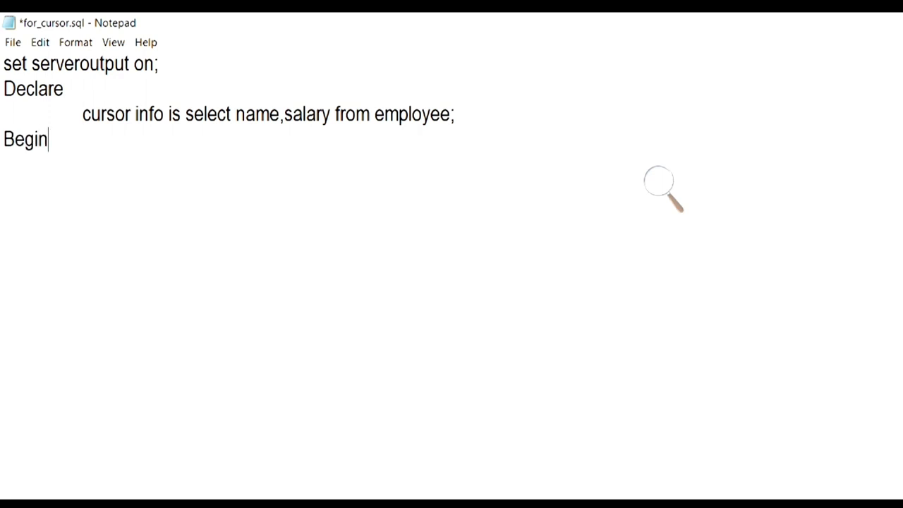
key(enter)
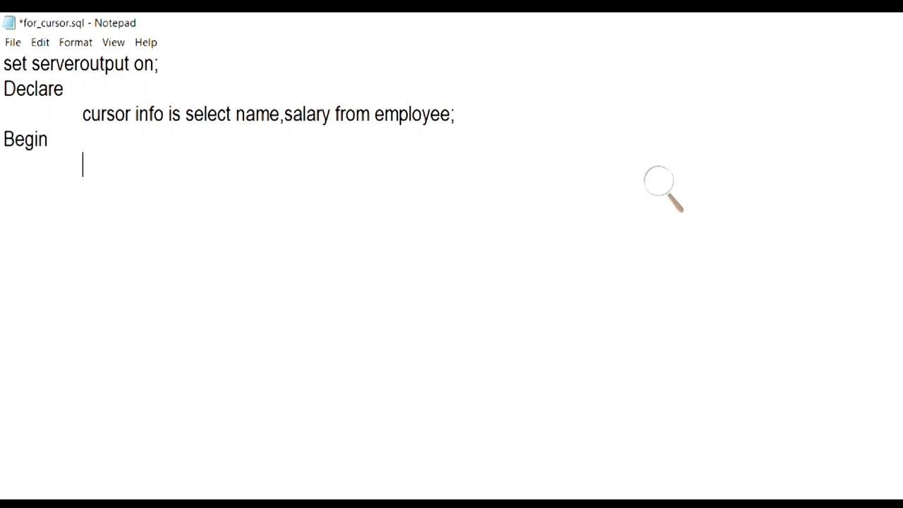
text(for)
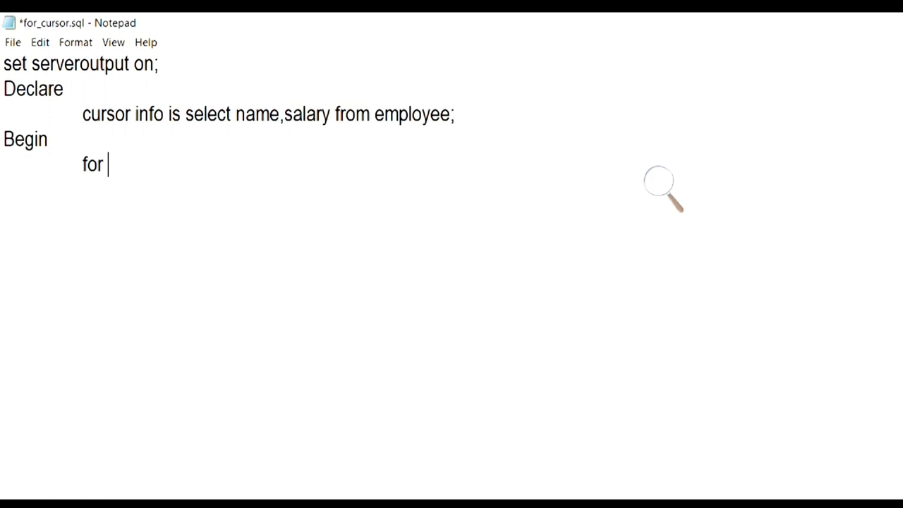
text(emp i)
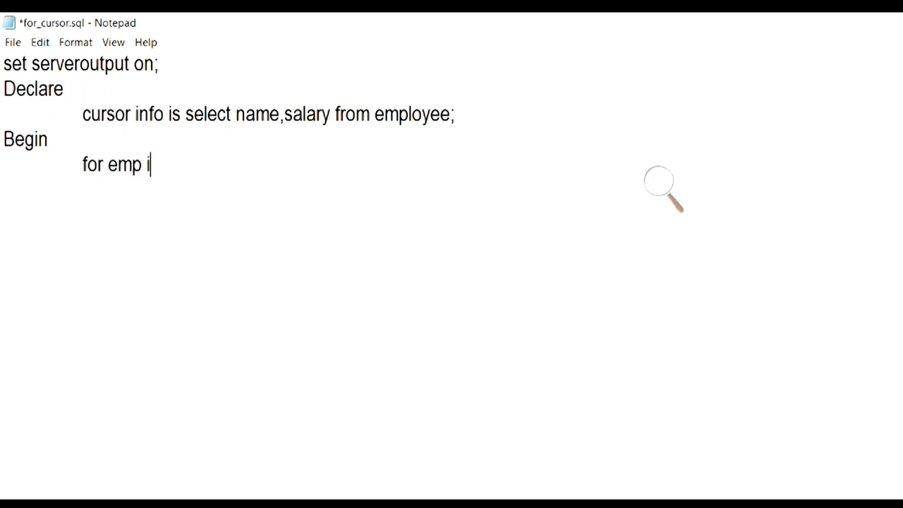
text(n infu)
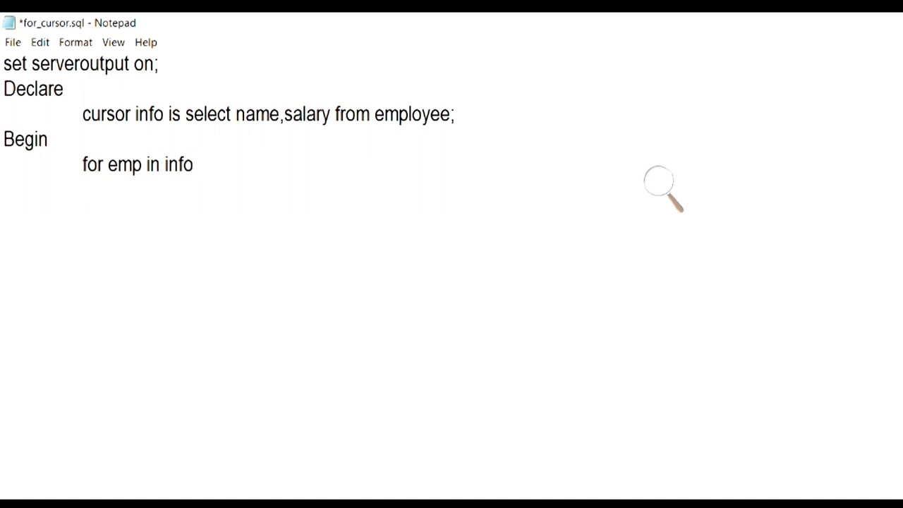
text(loop)
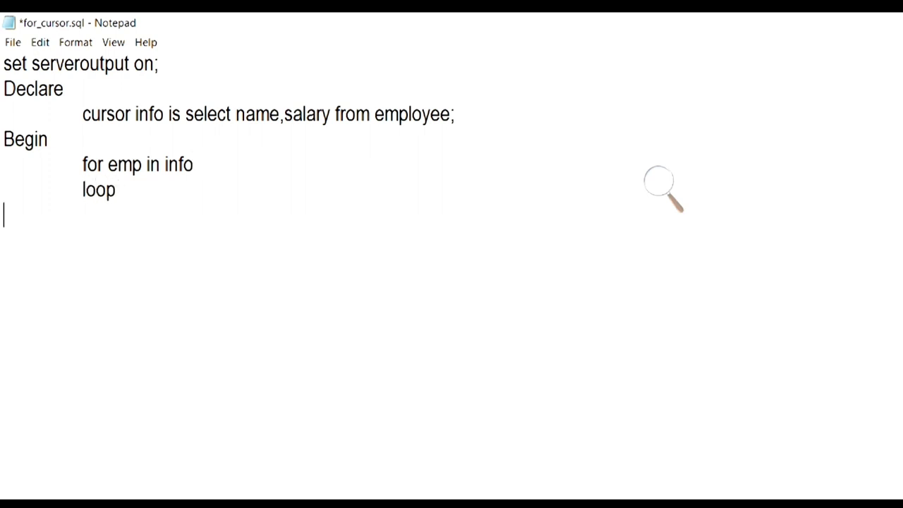
Add dbms_output.put_line(emp.name||' '||emp.salary); as the loop body
text(d)
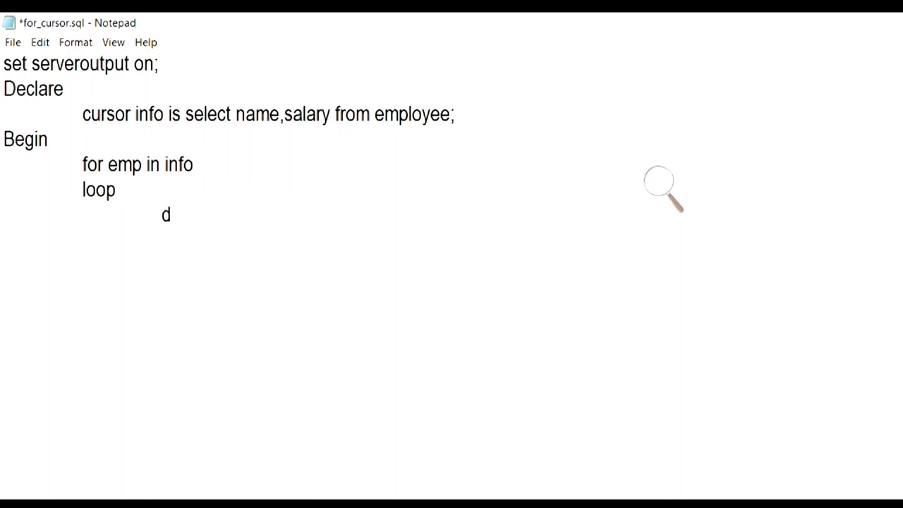
text(bms)
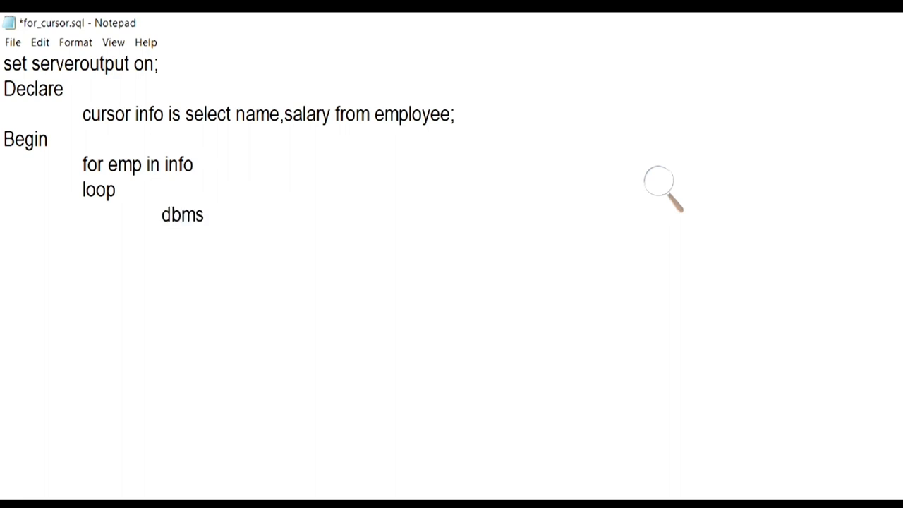
text(_outpu)
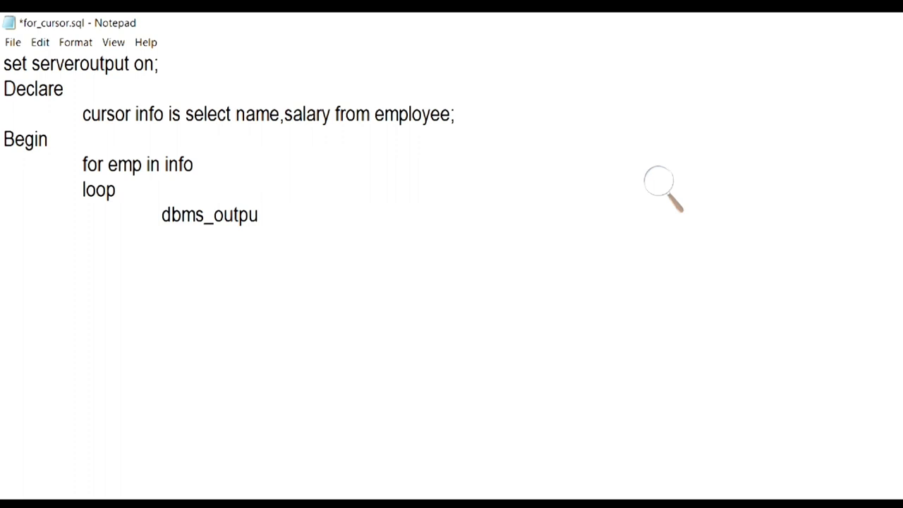
text(t.pu)
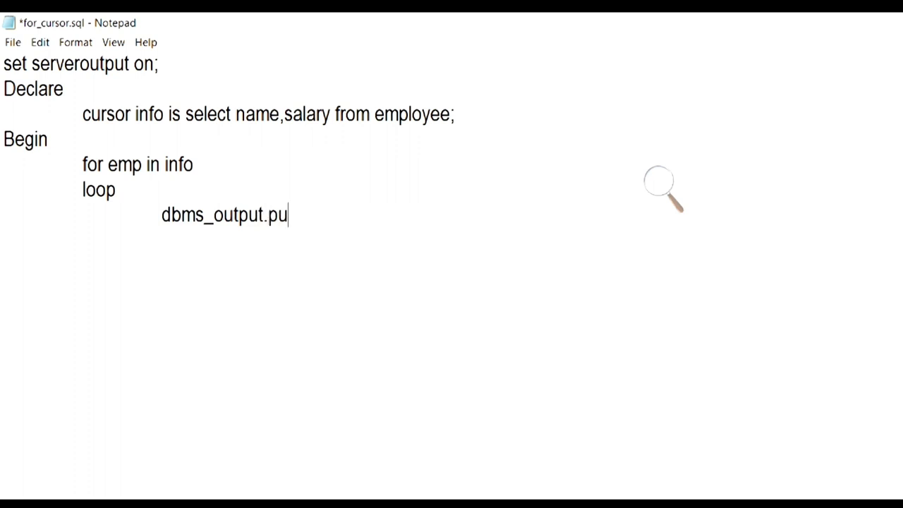
text(t_line)
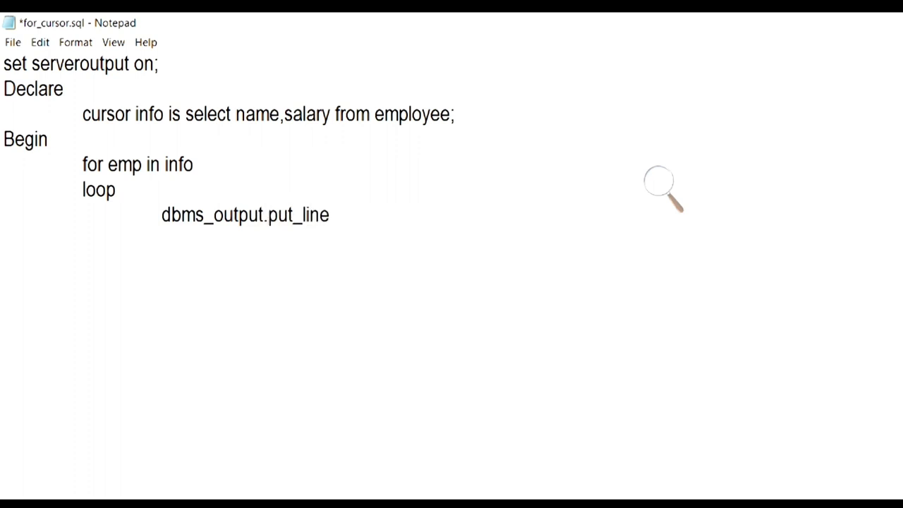
text((emp)
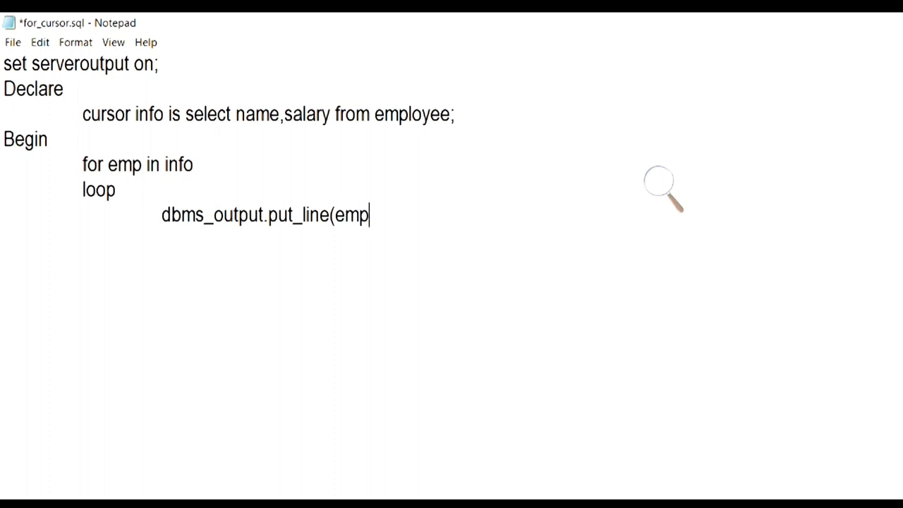
text(.na)
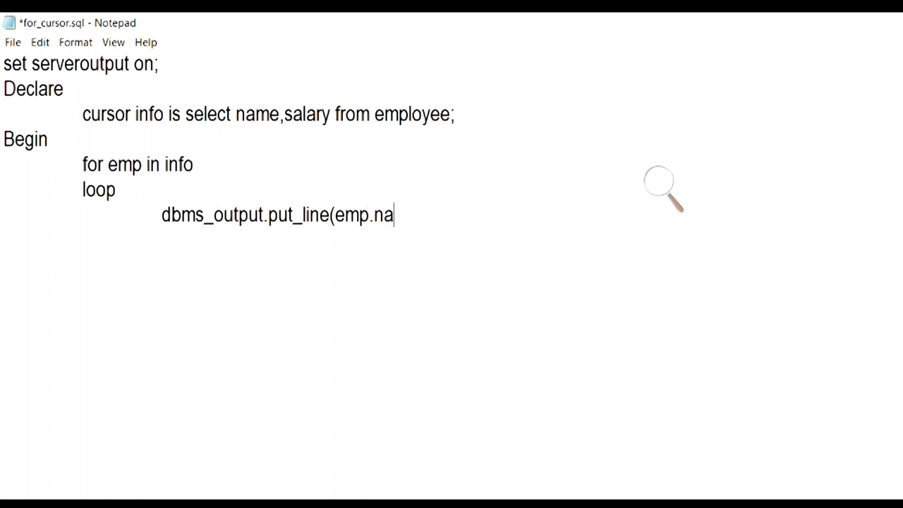
text(me||)
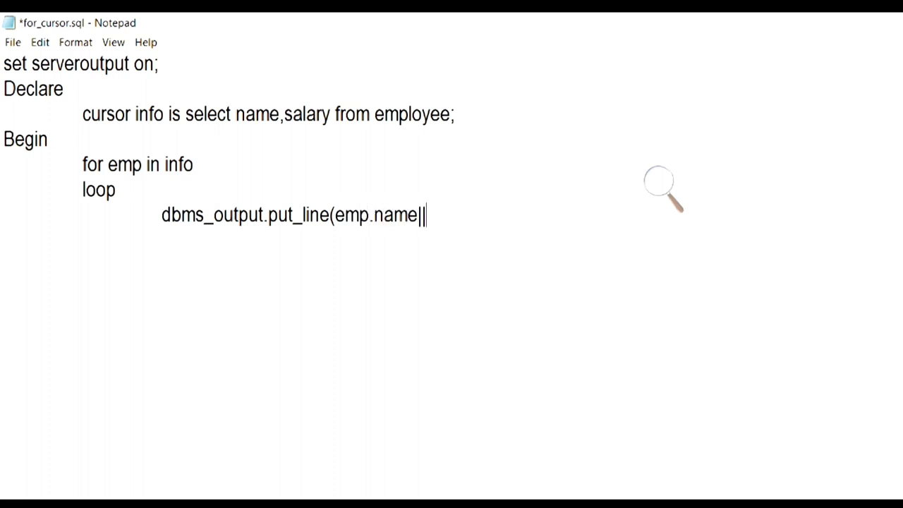
text(')
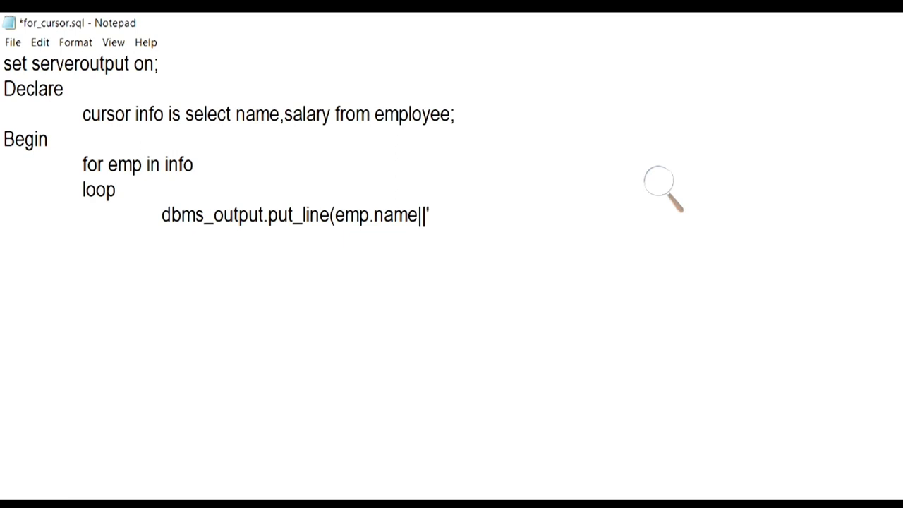
text(||em)
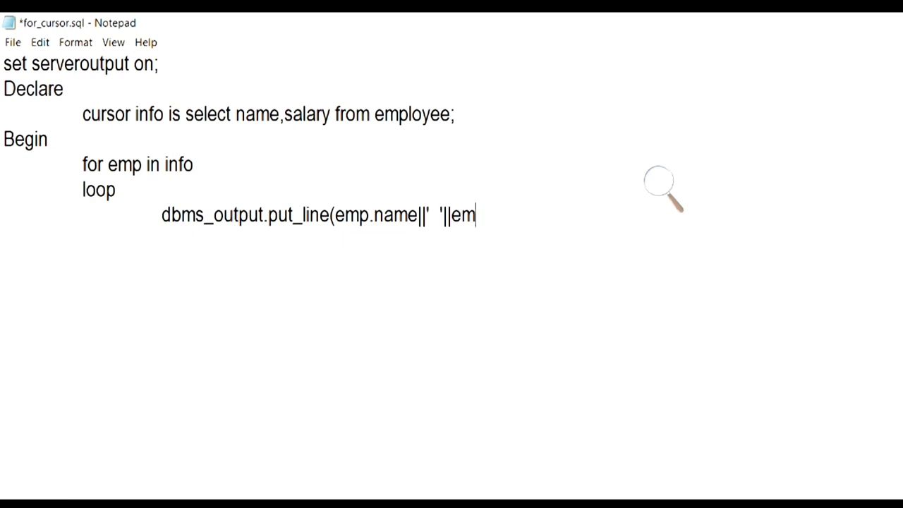
text(p.sala)
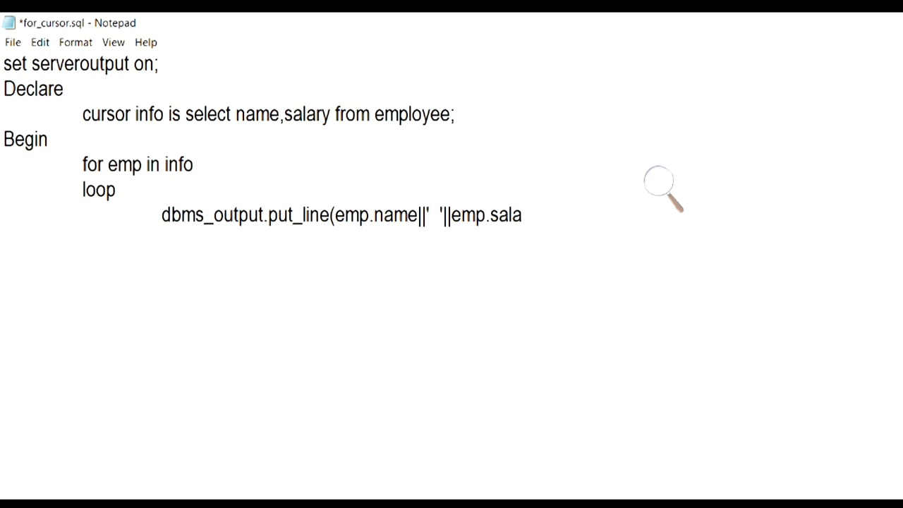
text(ry))
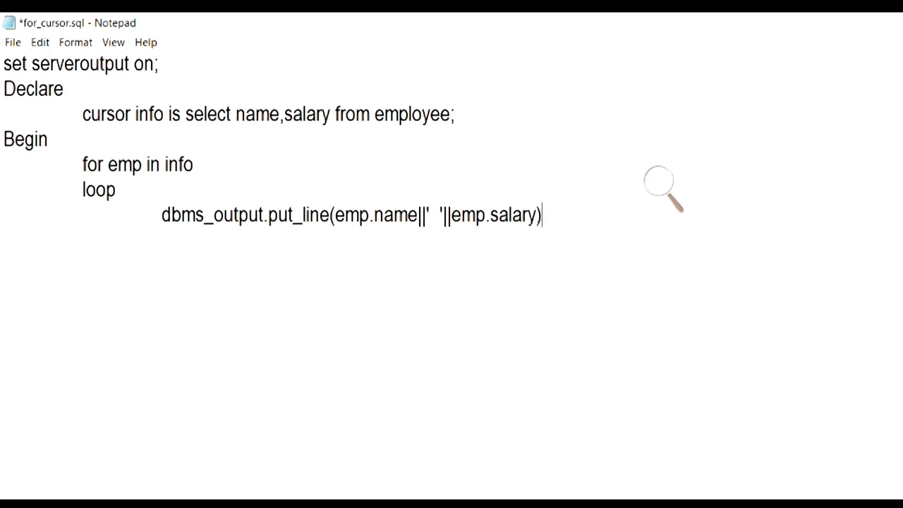
text(;)
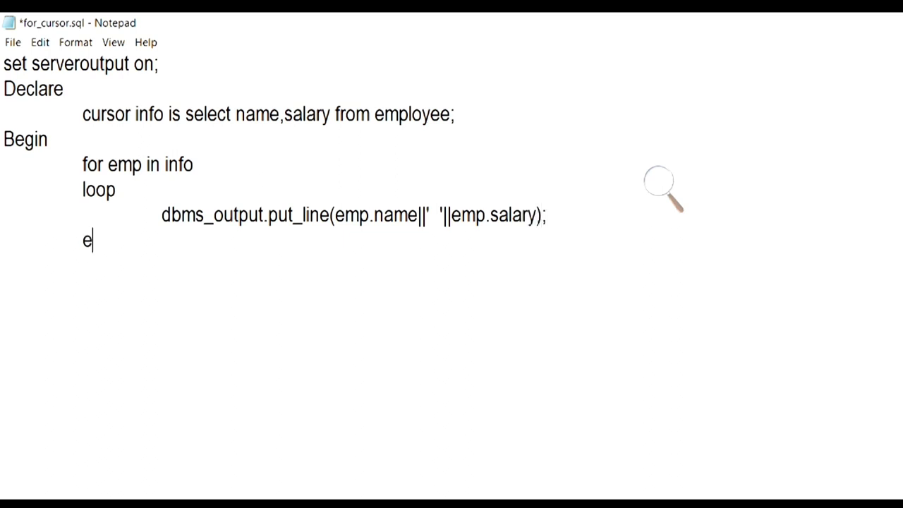
Close the script with END LOOP;, End; and a terminating slash
text(nd loop;)
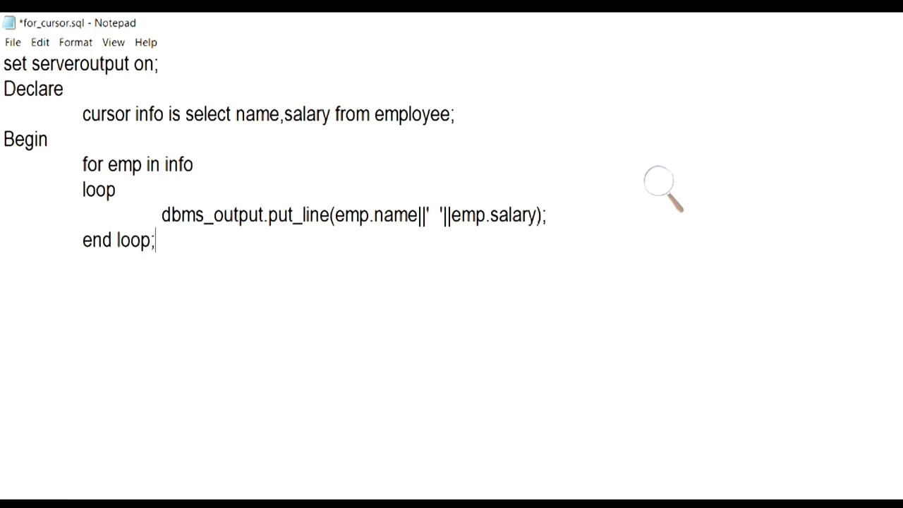
text(E)
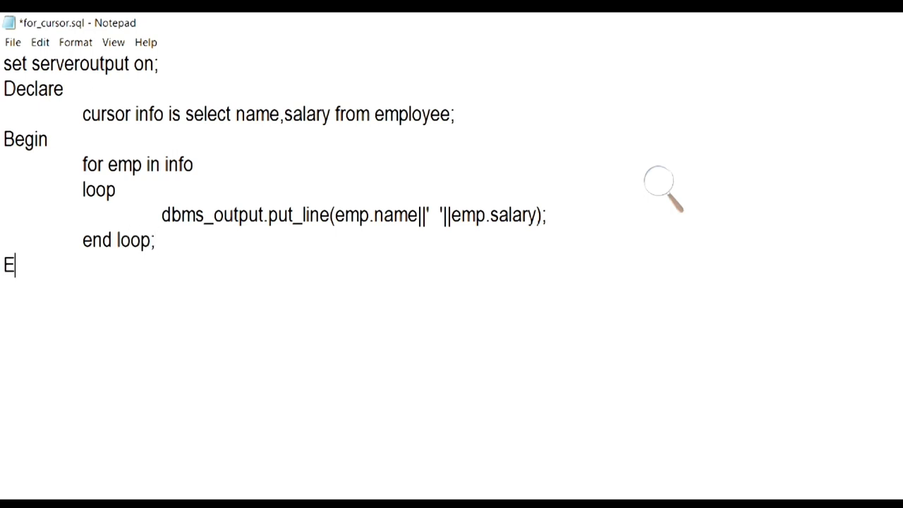
text(nd;)
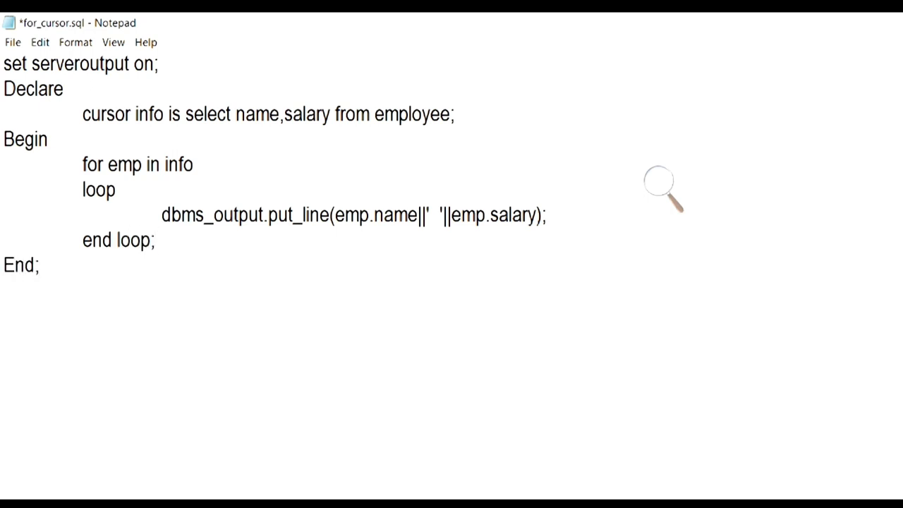
text(/)
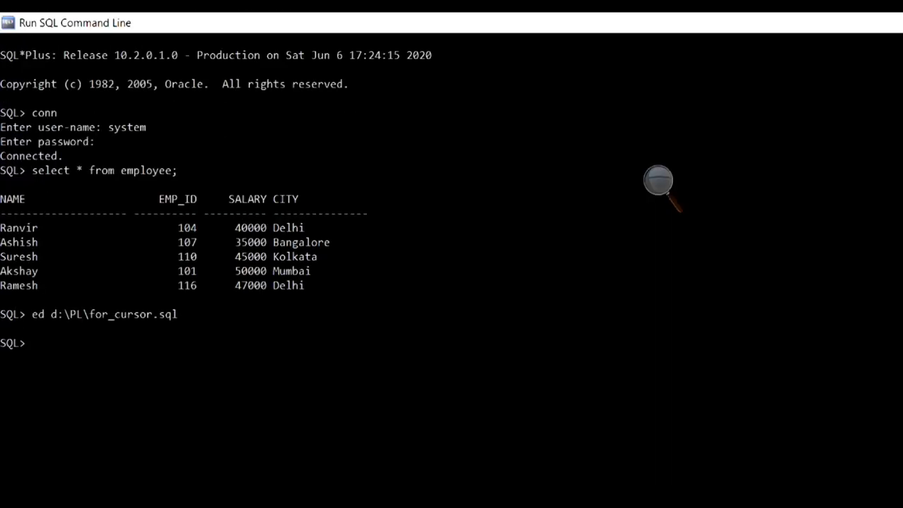
Type the partial run command @d:\PL\for_cursor.s at the SQL> prompt
text(@d:)
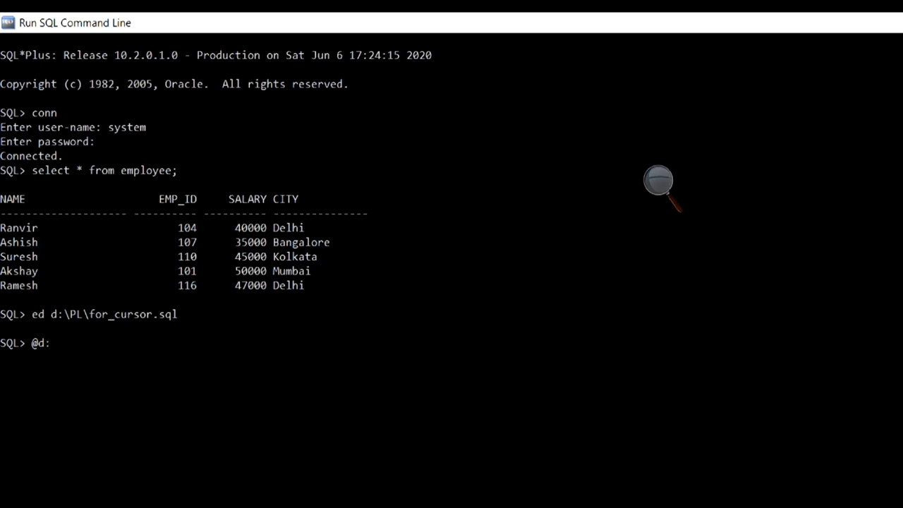
text(\PL)
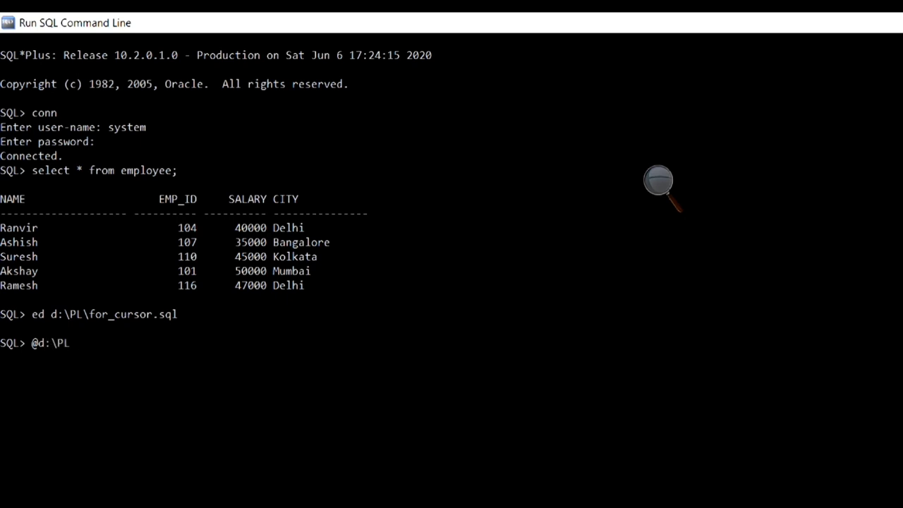
text(\for_)
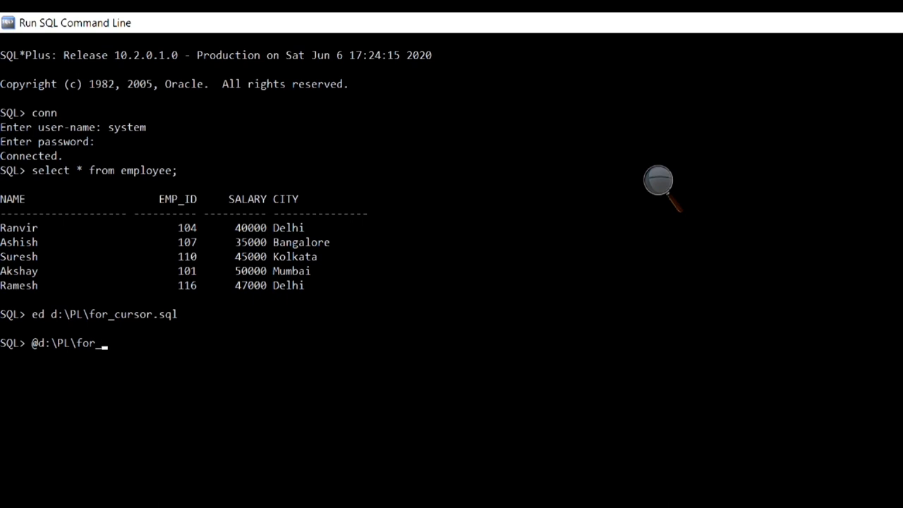
text(curs)
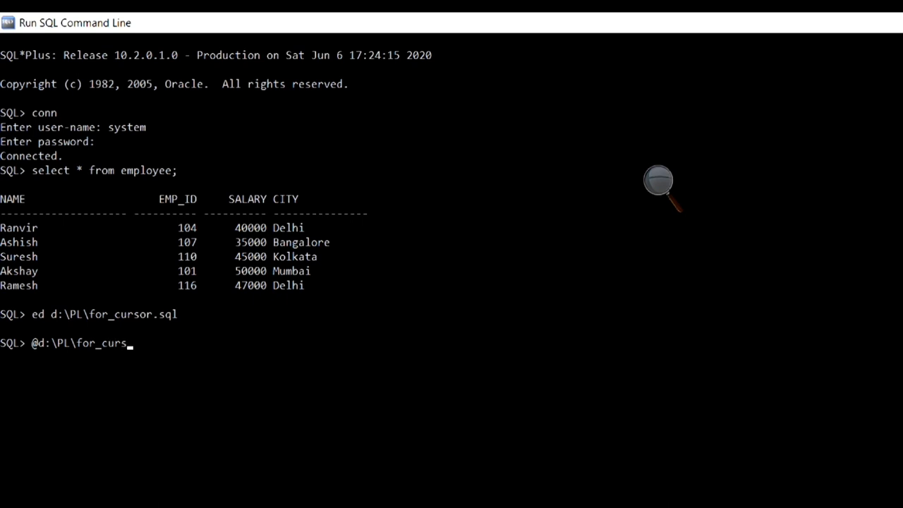
text(or.s)
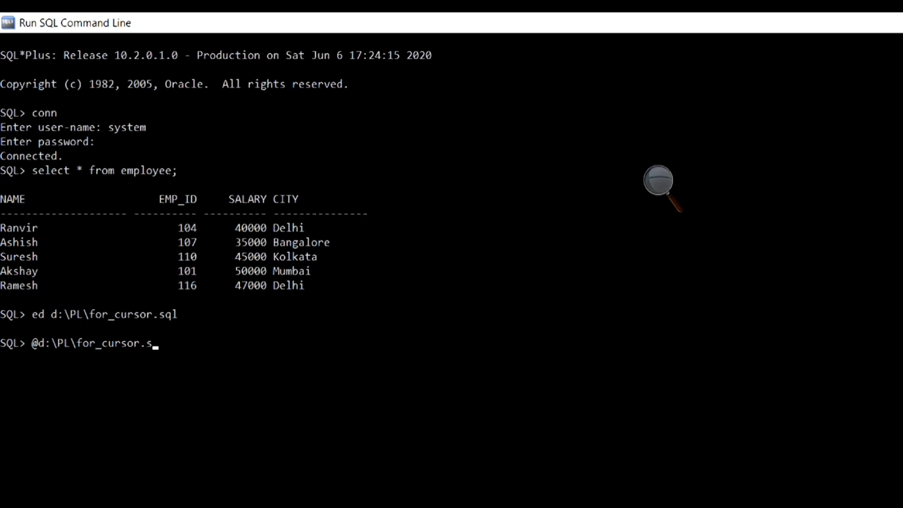